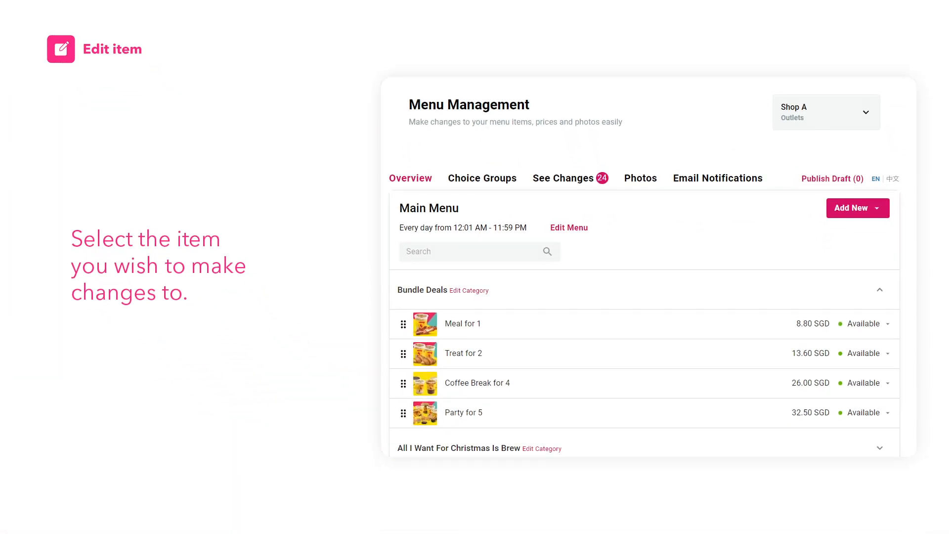
Open the Meal for 1 bundle deal from the Bundle Deals list in Edit Item.
{"action": "left_click", "coordinate": [463, 322]}
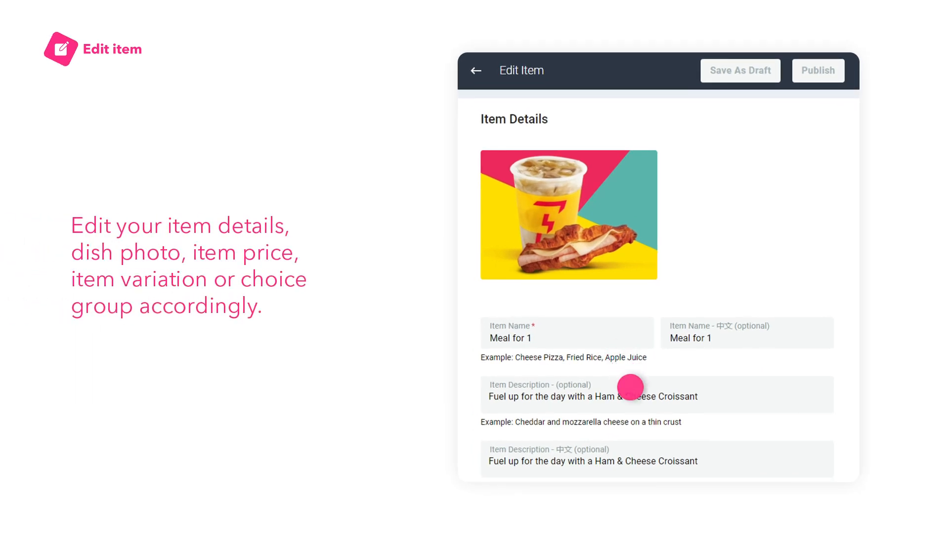
Append 'and Coffee (S)' to Meal for 1's description and cut its price from 8.80 to 8 SGD.
{"action": "type", "text": "and Coffee (S)"}
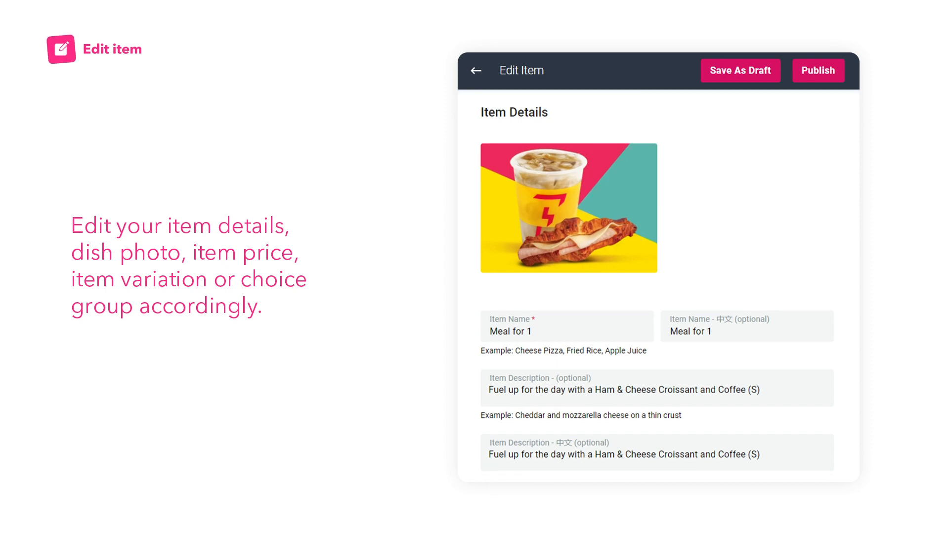
{"action": "scroll", "scroll_direction": "down", "scroll_amount": 3}
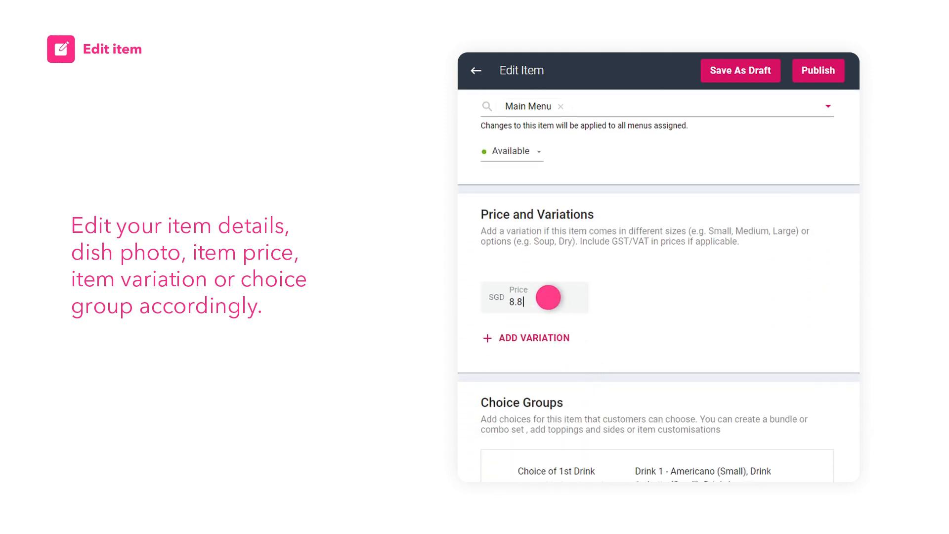
{"action": "key", "text": "BackSpace"}
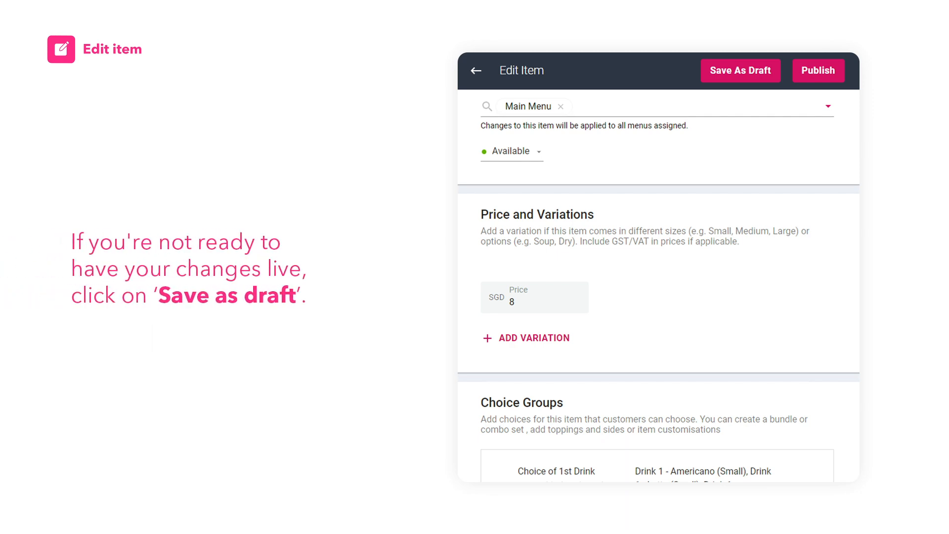
Save Meal for 1 as a draft, then publish the edited item.
{"action": "left_click", "coordinate": [739, 70]}
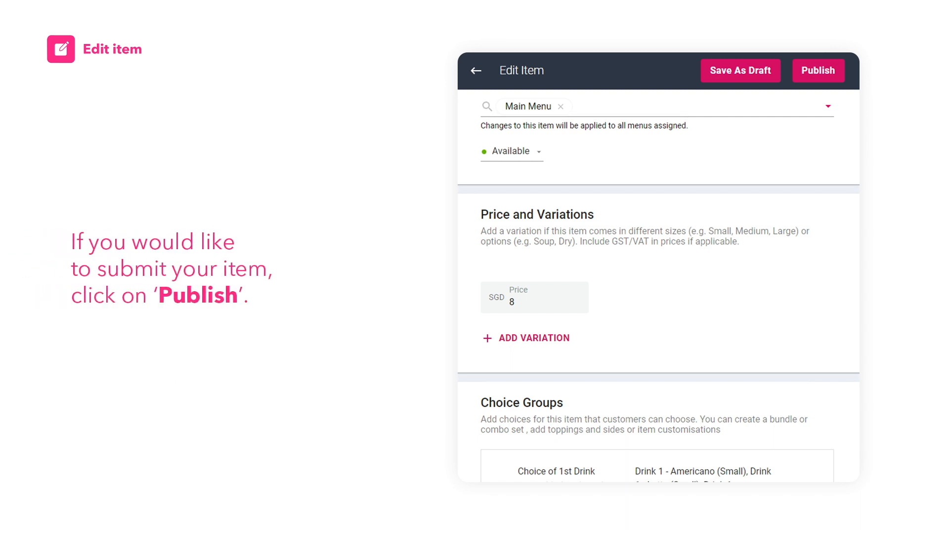
{"action": "left_click", "coordinate": [818, 71]}
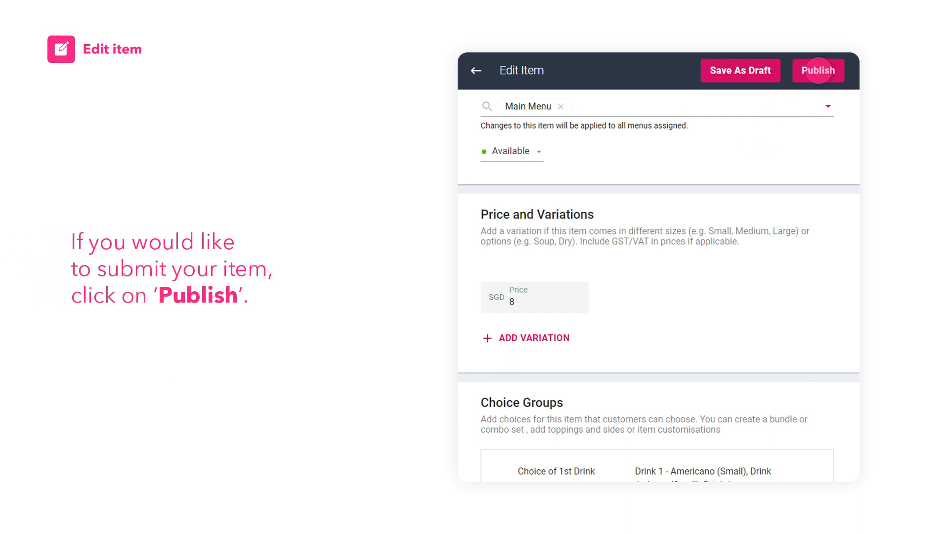
{"action": "left_click", "coordinate": [818, 70]}
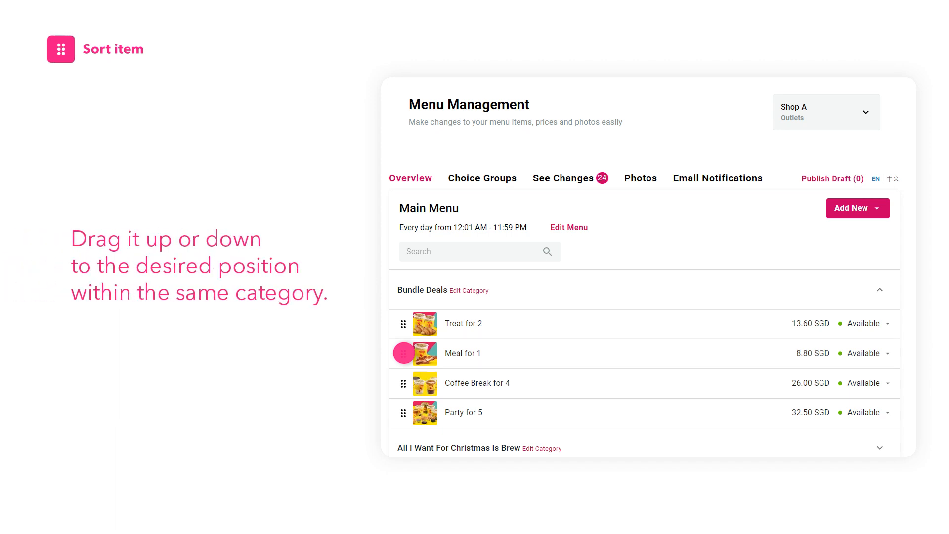
Drag the Meal for 1 row to reorder it against Treat for 2 in Bundle Deals.
{"action": "left_click_drag", "start_coordinate": [404, 352], "coordinate": [404, 323]}
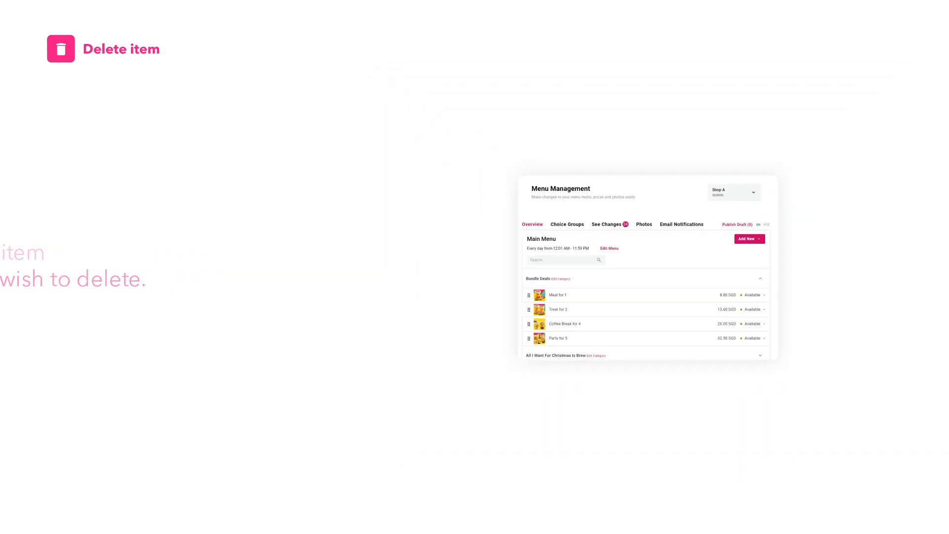
Open Meal for 1 and bring up its 'Delete Item?' confirmation dialog.
{"action": "left_click", "coordinate": [558, 295]}
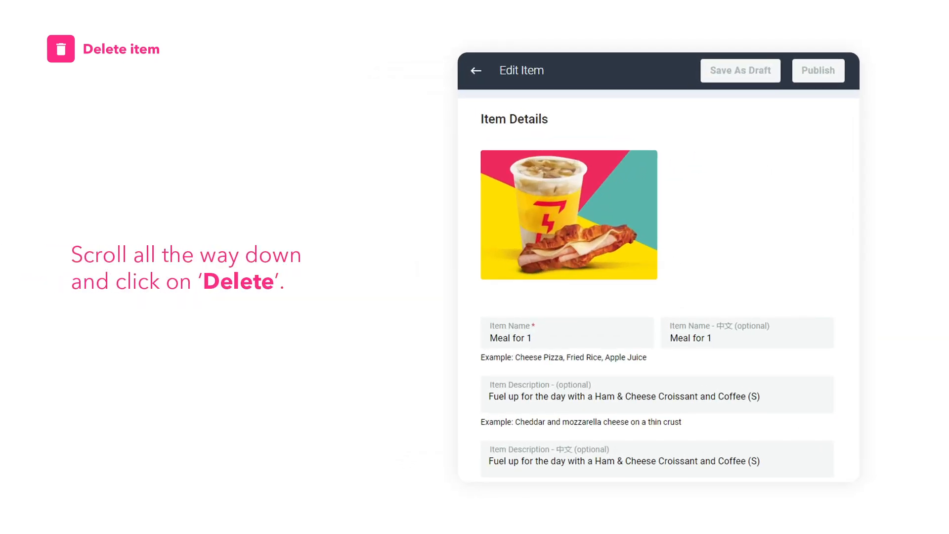
{"action": "scroll", "scroll_direction": "down", "scroll_amount": 3}
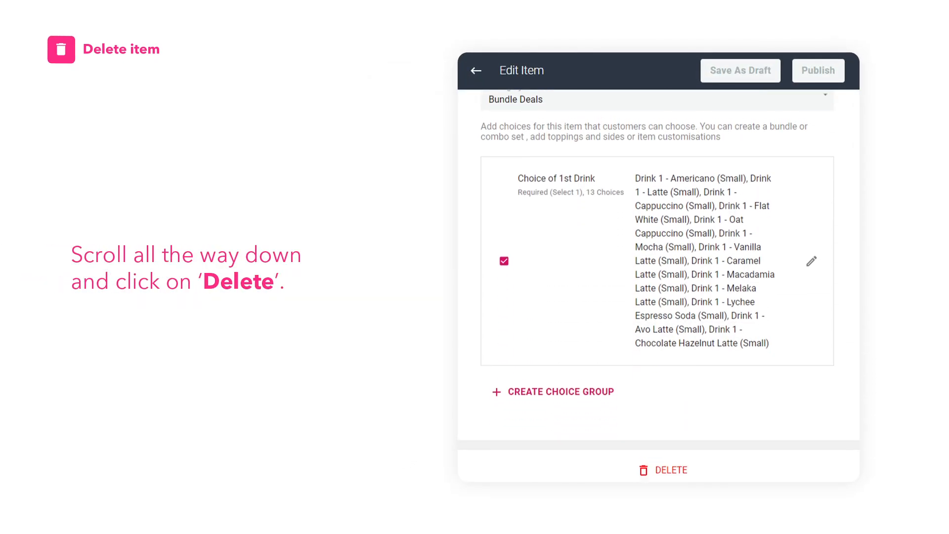
{"action": "left_click", "coordinate": [663, 469]}
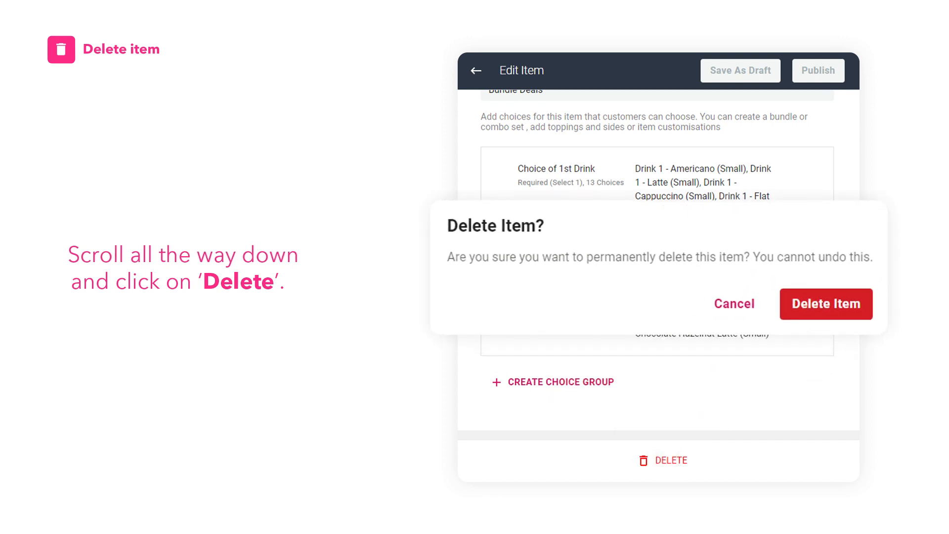